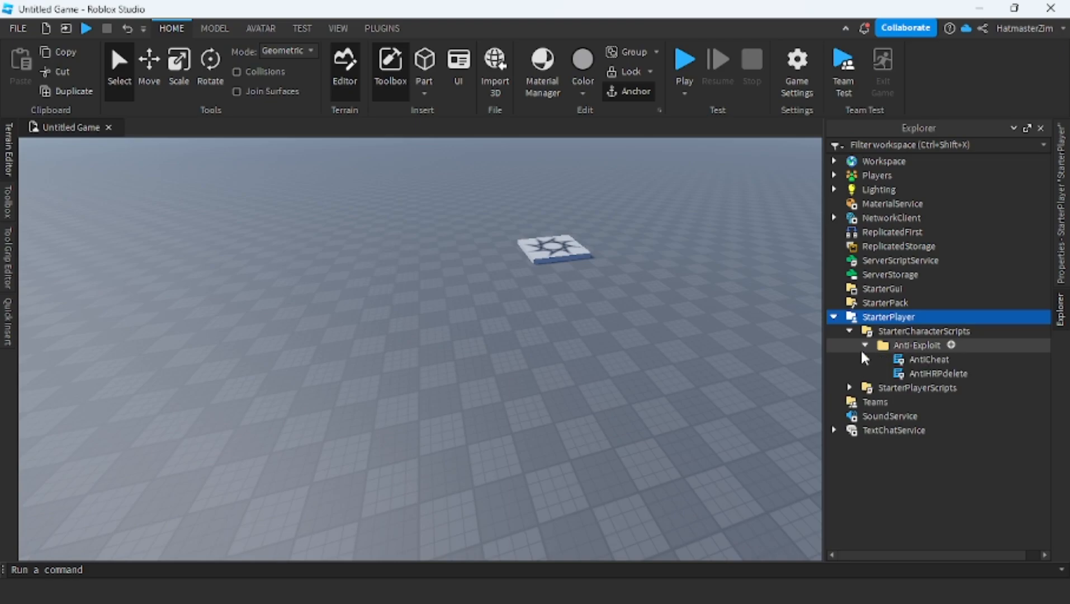
# Open the AntiCheat and AntiHRPdelete scripts to view their code.
pyautogui.click(887, 316)
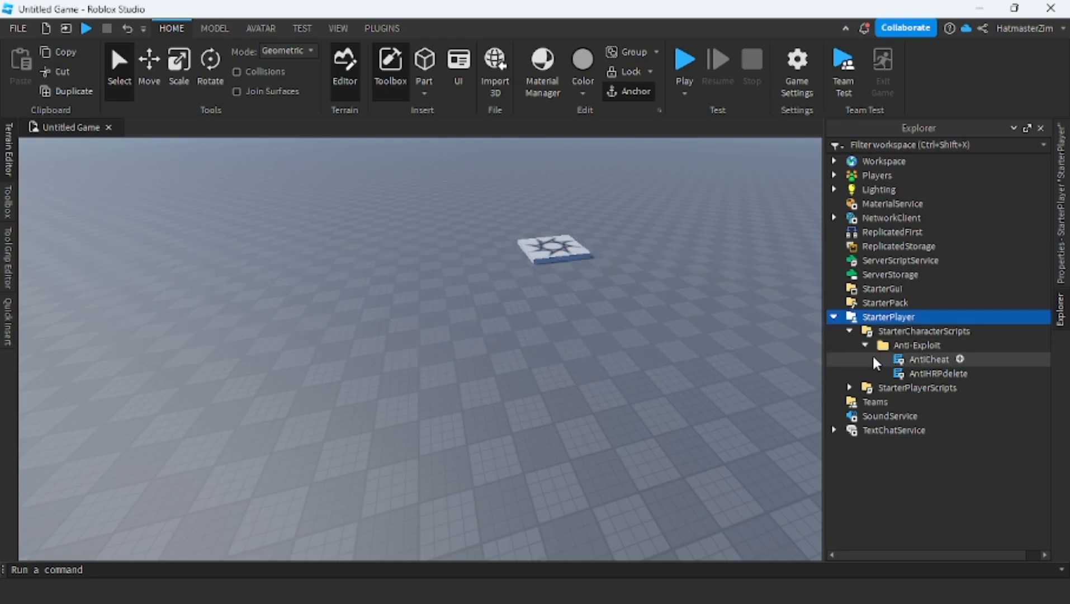
pyautogui.doubleClick(929, 359)
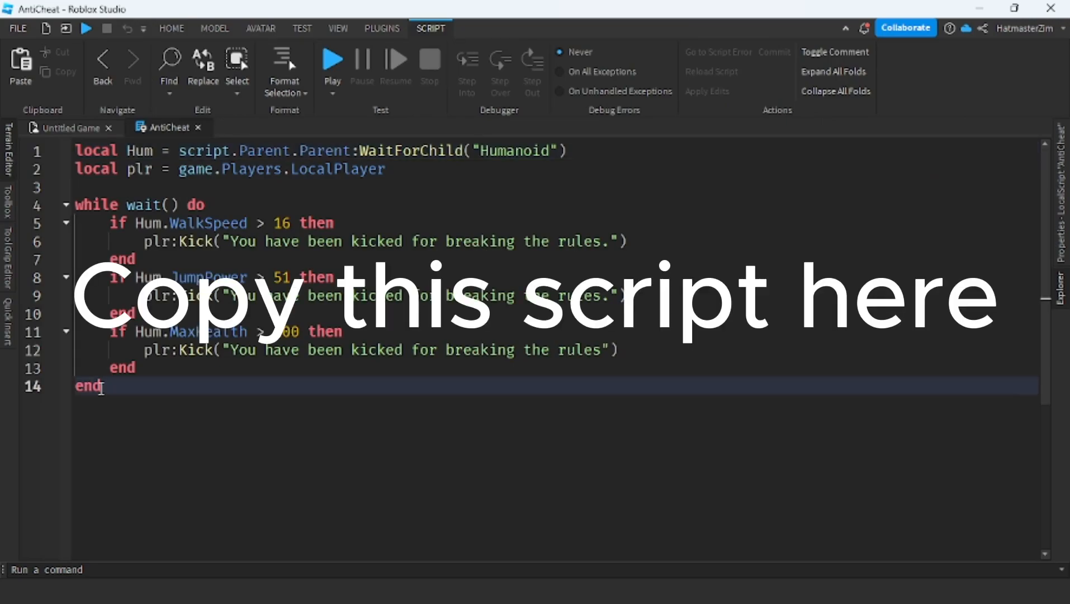
pyautogui.press('ctrl+a')
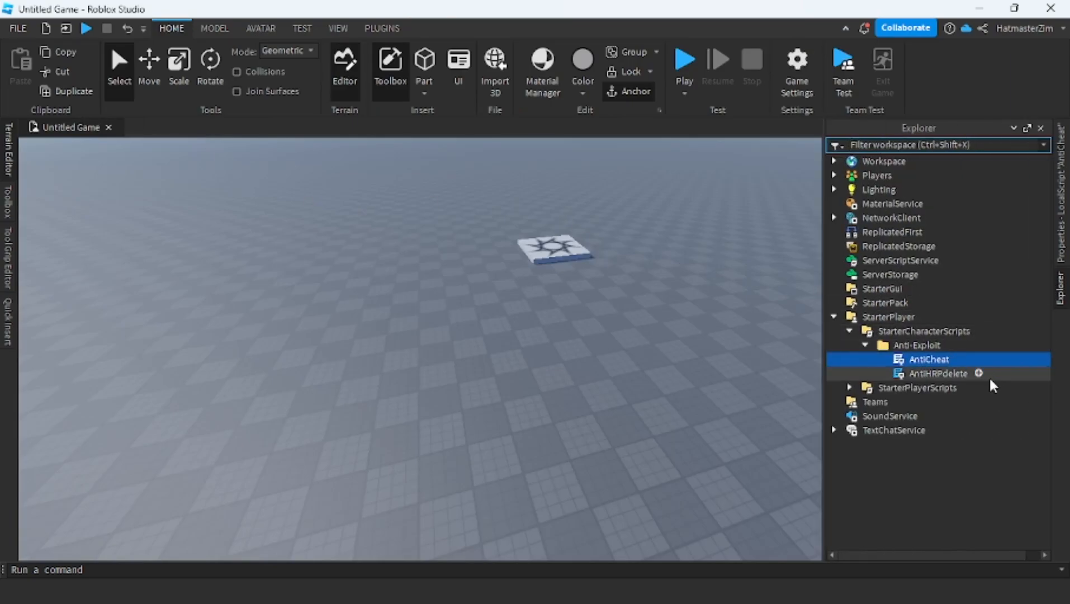
pyautogui.doubleClick(938, 373)
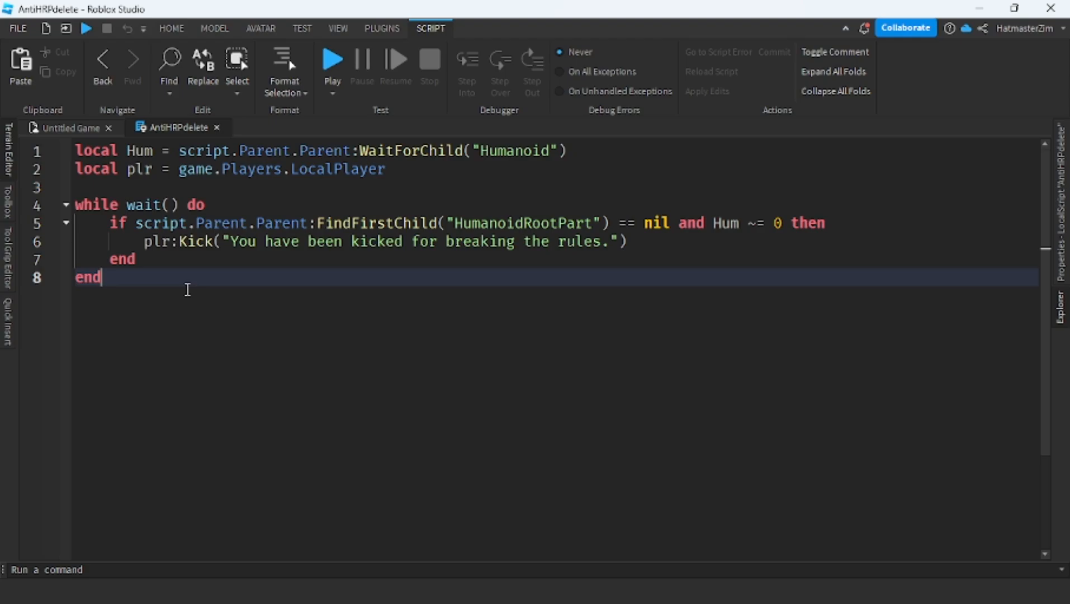
pyautogui.moveTo(196, 231)
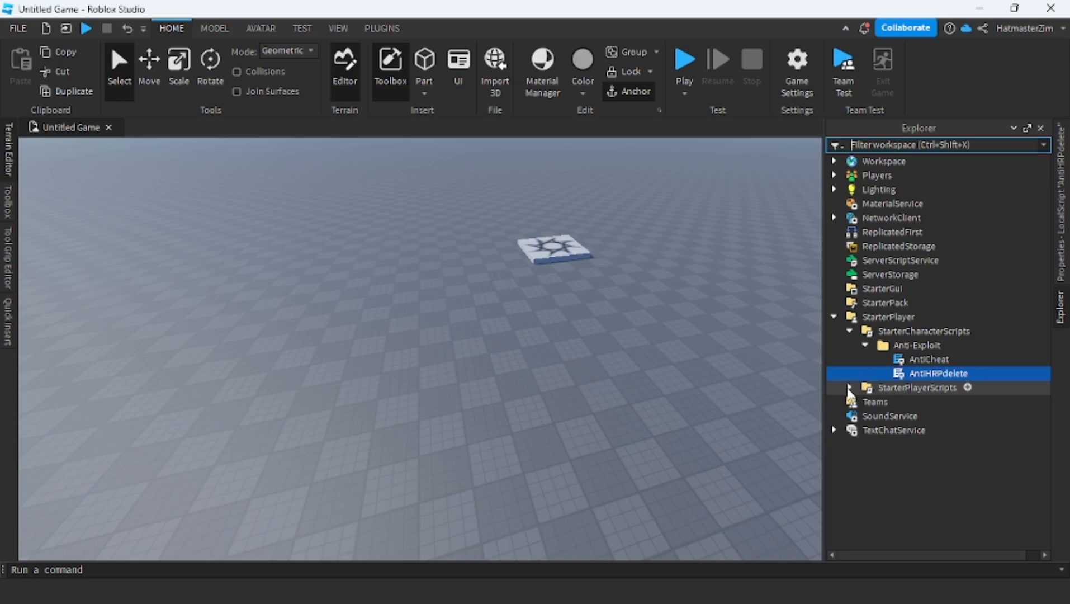
# Expand StarterPlayerScripts and open the AntiScriptInjection script's code.
pyautogui.click(850, 387)
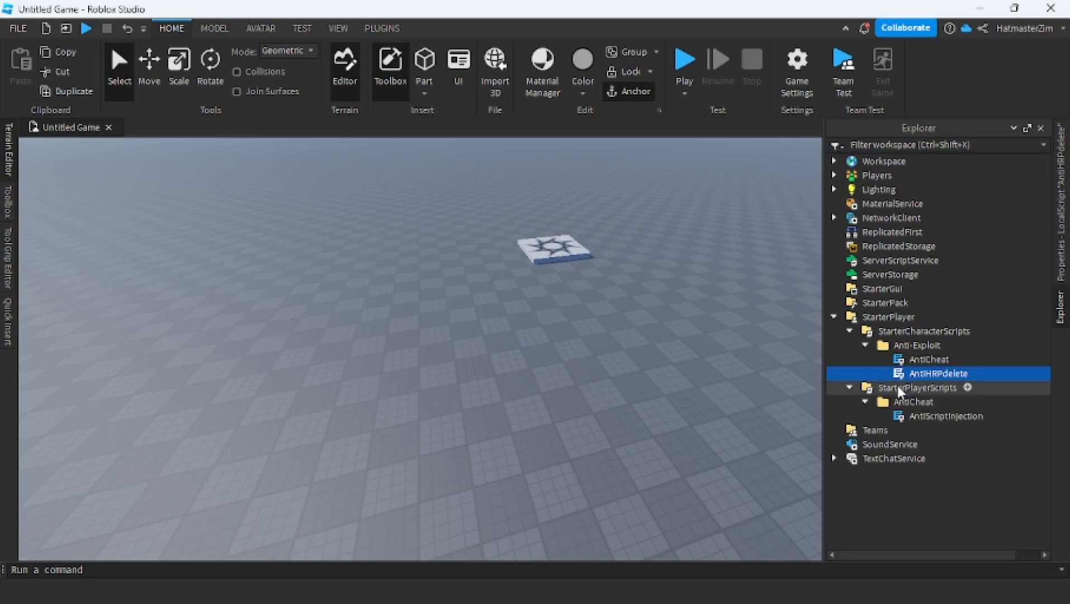
pyautogui.click(946, 415)
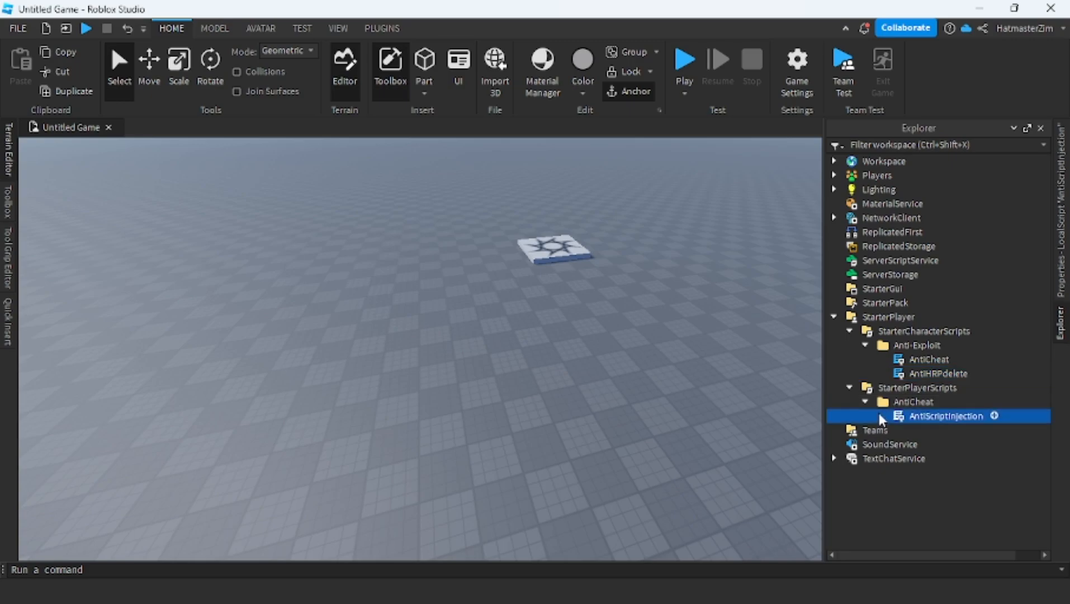
pyautogui.doubleClick(945, 416)
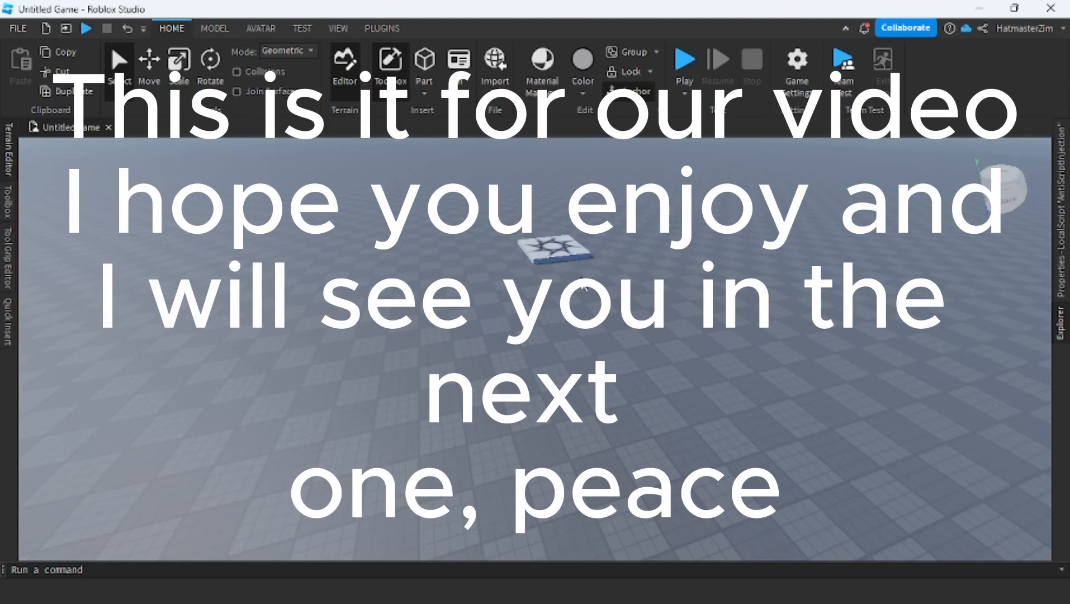
pyautogui.moveTo(639, 287)
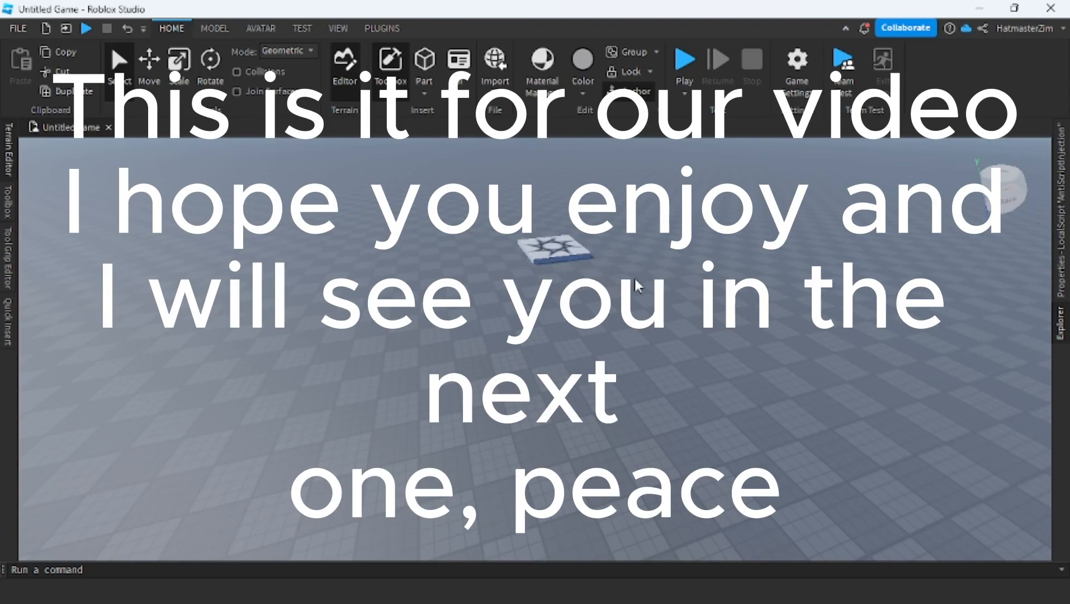